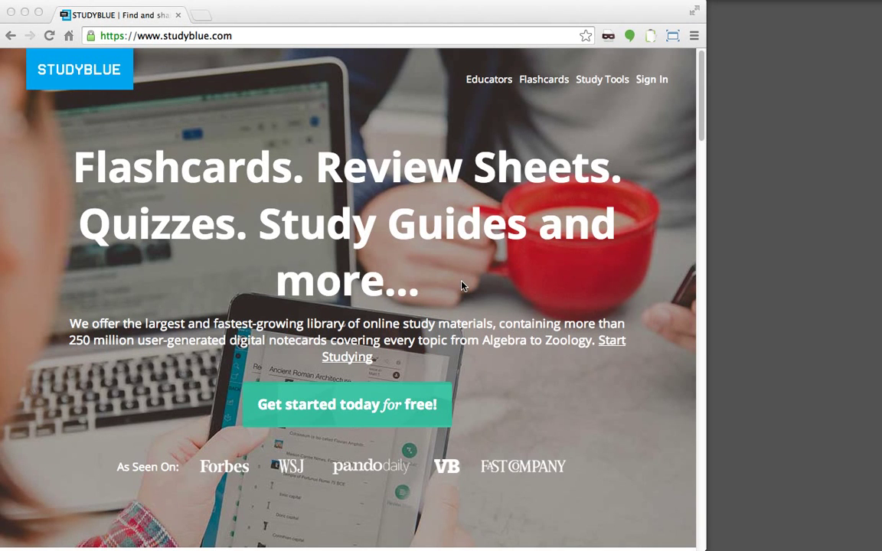
{"action": "mouse_move", "coordinate": [582, 180]}
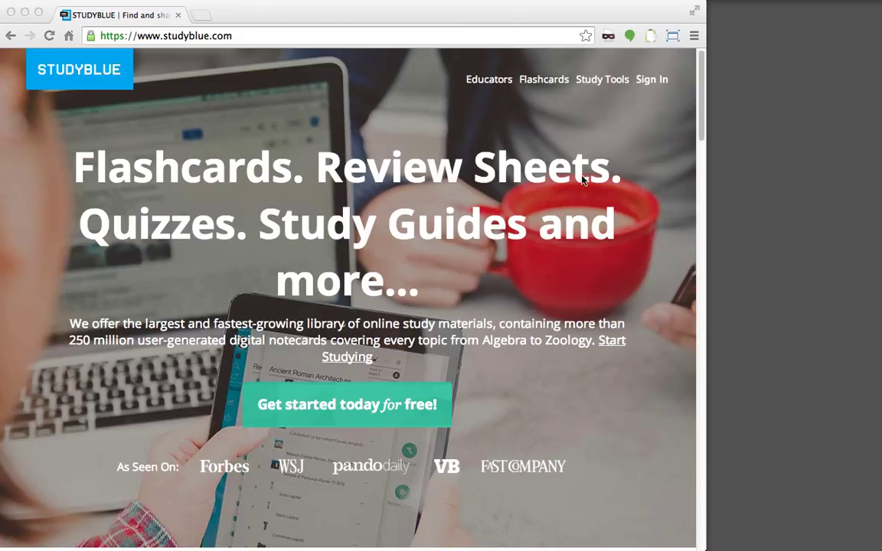
{"action": "mouse_move", "coordinate": [714, 27]}
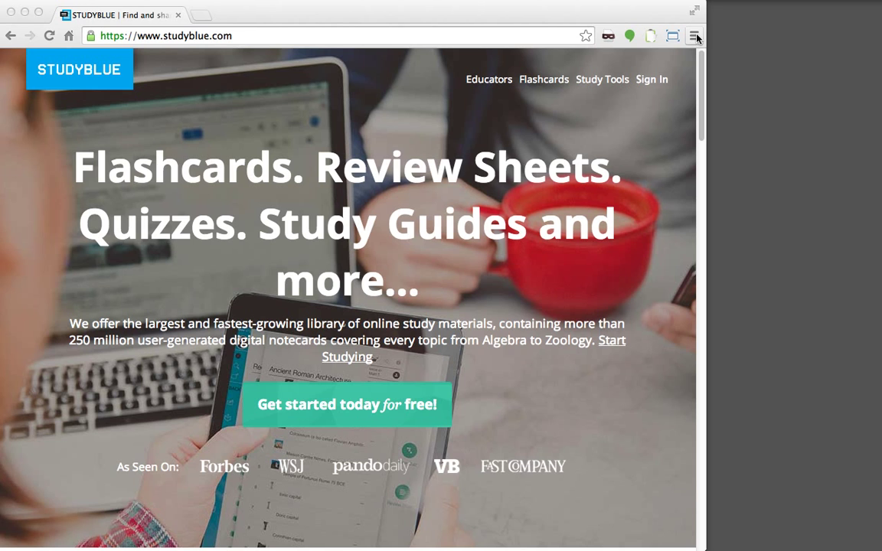
{"action": "mouse_move", "coordinate": [696, 40]}
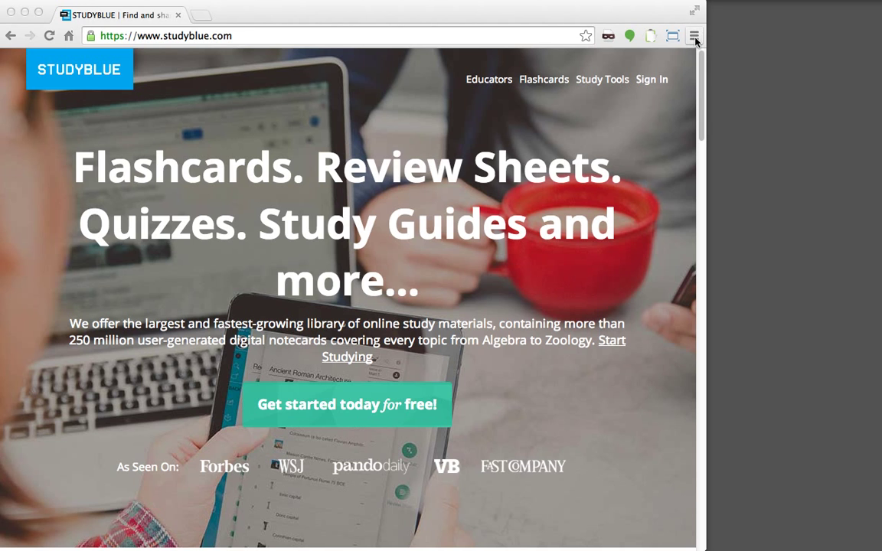
- Go from the StudyBlue homepage to Chrome's Settings page via the main menu
{"action": "left_click", "coordinate": [694, 35]}
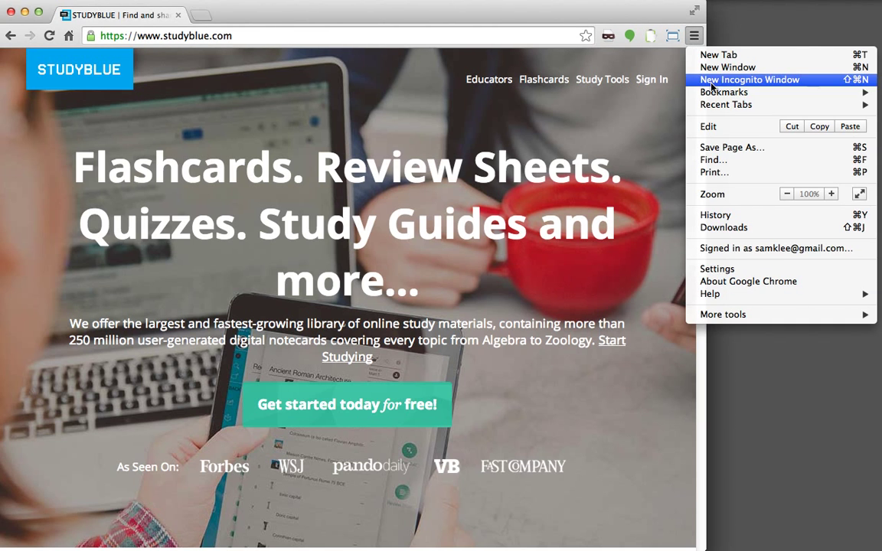
{"action": "mouse_move", "coordinate": [716, 269]}
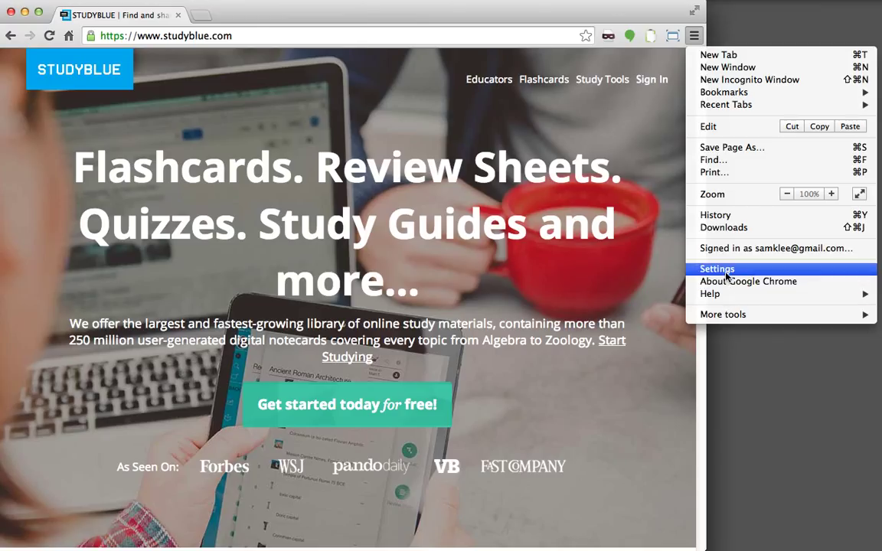
{"action": "left_click", "coordinate": [716, 269]}
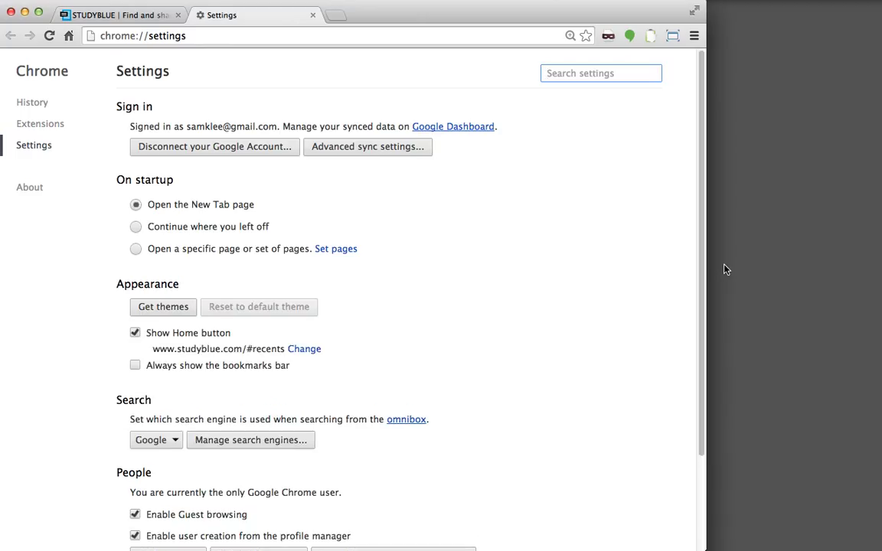
- Bring up the Clear browsing data dialog from the Privacy section of Settings
{"action": "scroll", "scroll_direction": "down", "scroll_amount": 3}
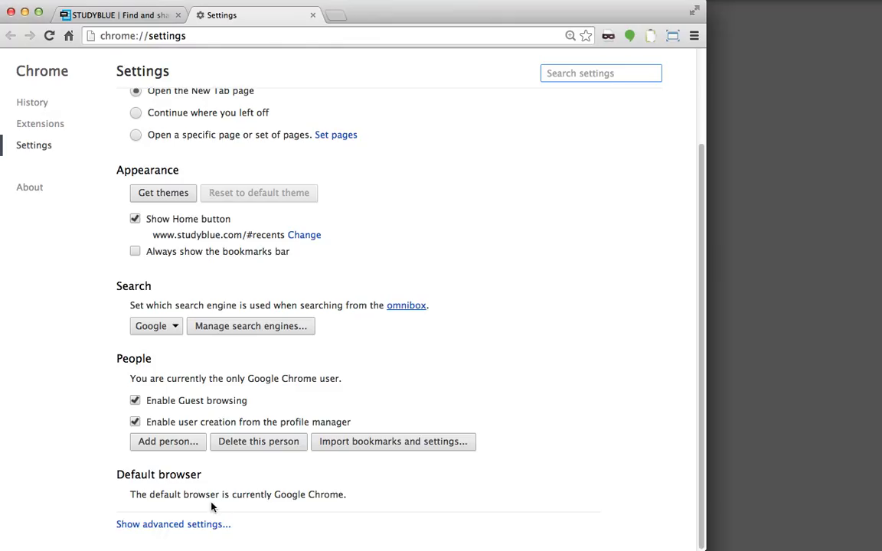
{"action": "mouse_move", "coordinate": [173, 524]}
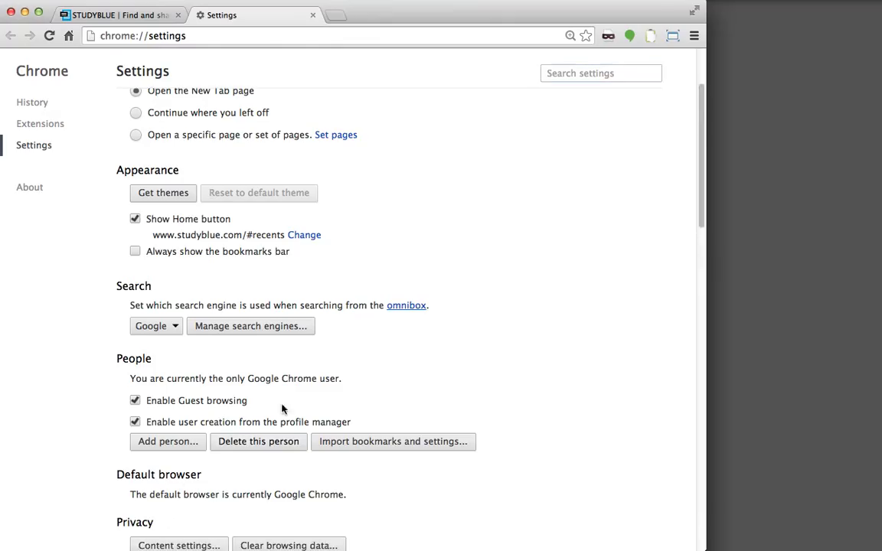
{"action": "scroll", "scroll_direction": "down", "scroll_amount": 3}
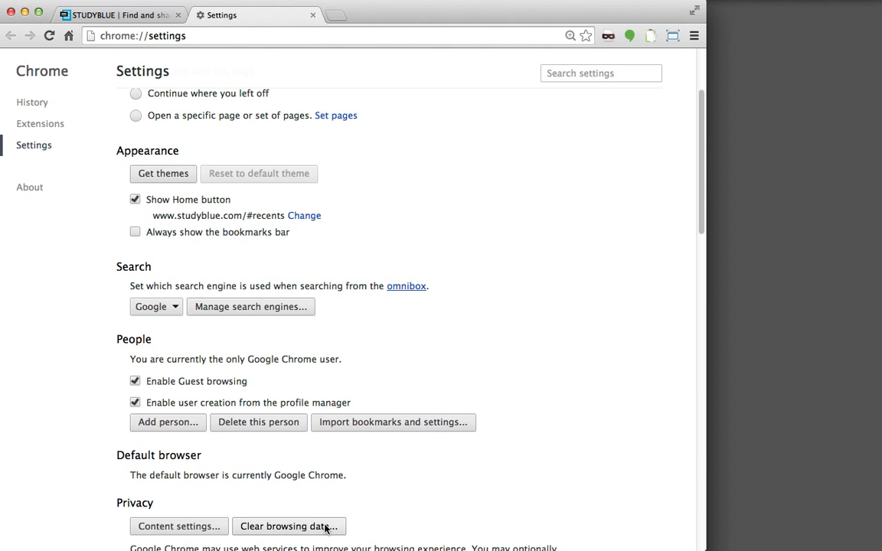
{"action": "left_click", "coordinate": [288, 526]}
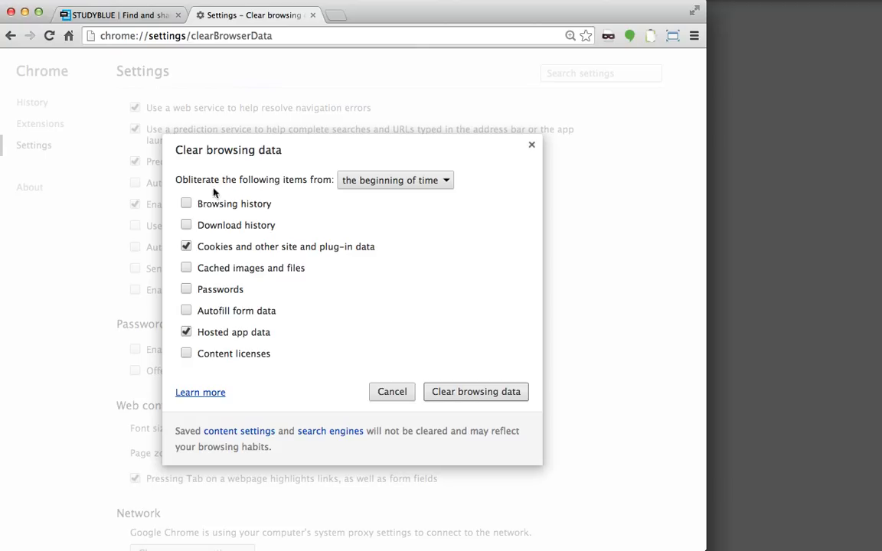
{"action": "mouse_move", "coordinate": [214, 231]}
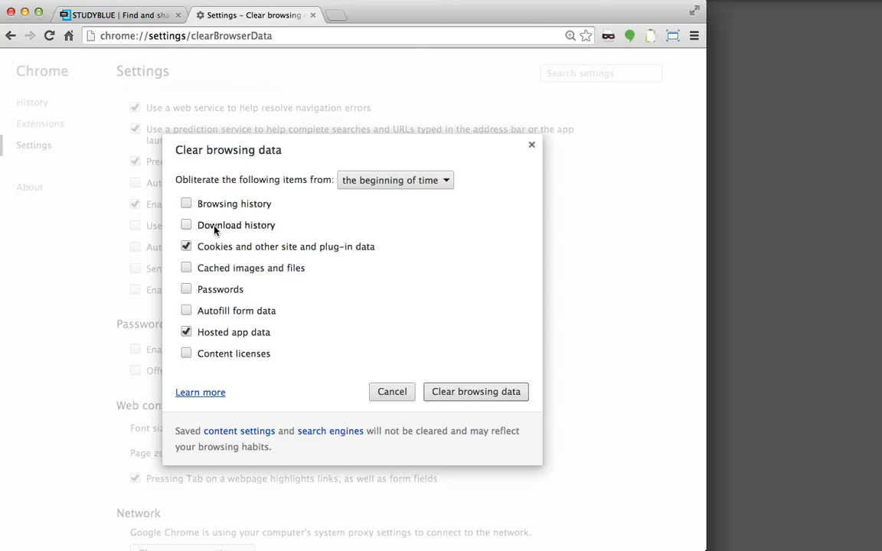
{"action": "mouse_move", "coordinate": [557, 413]}
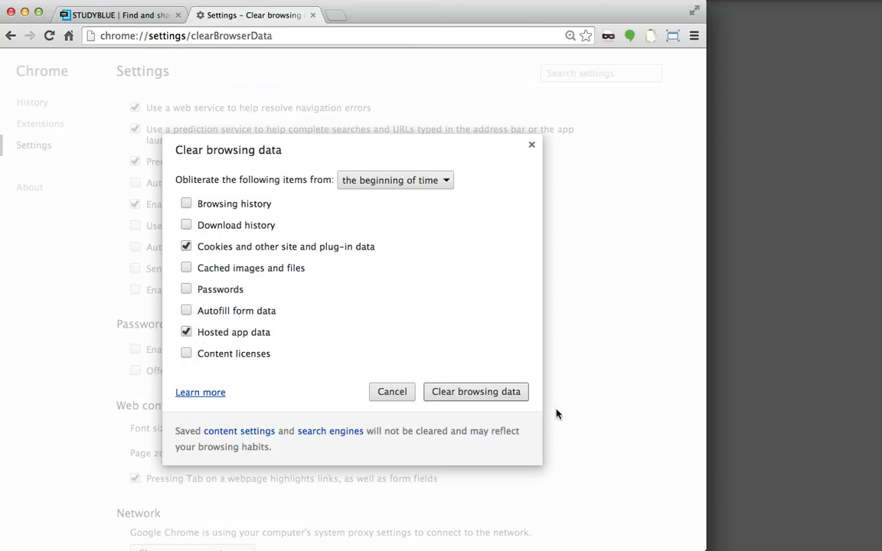
{"action": "mouse_move", "coordinate": [337, 343]}
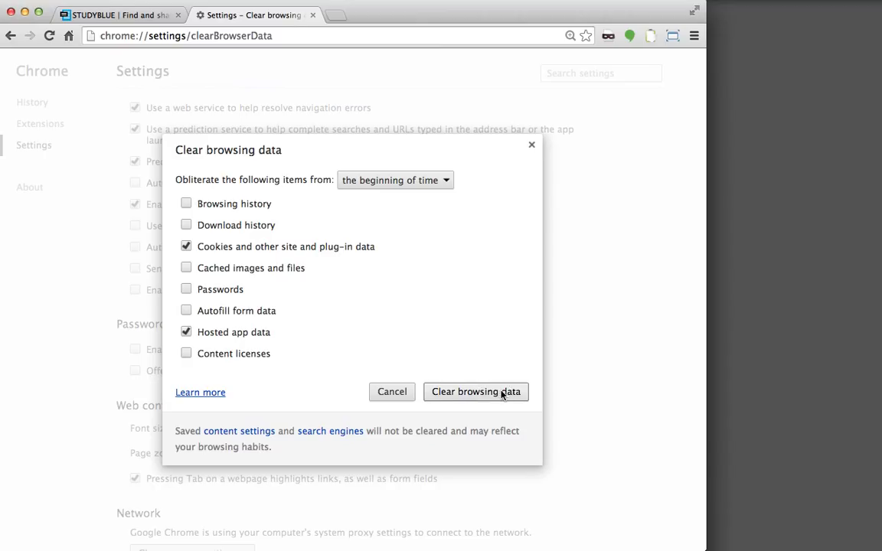
{"action": "mouse_move", "coordinate": [463, 325]}
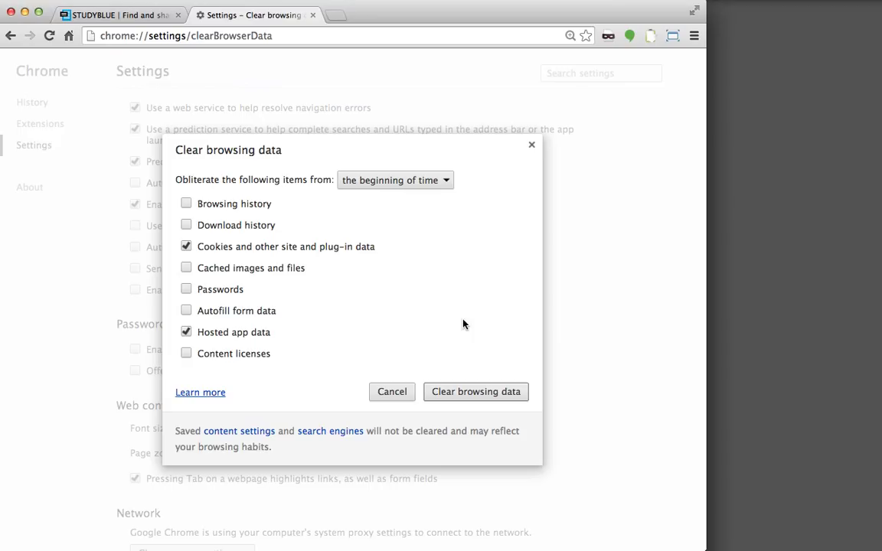
{"action": "mouse_move", "coordinate": [497, 157]}
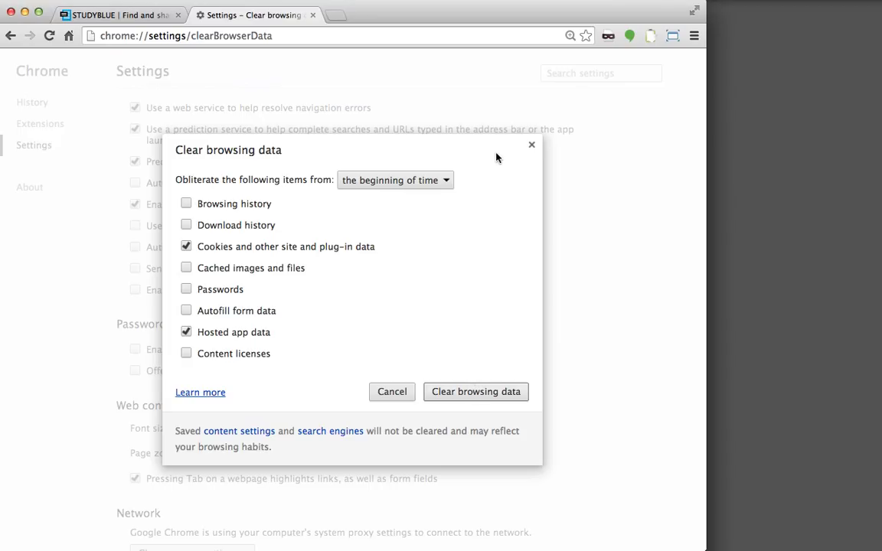